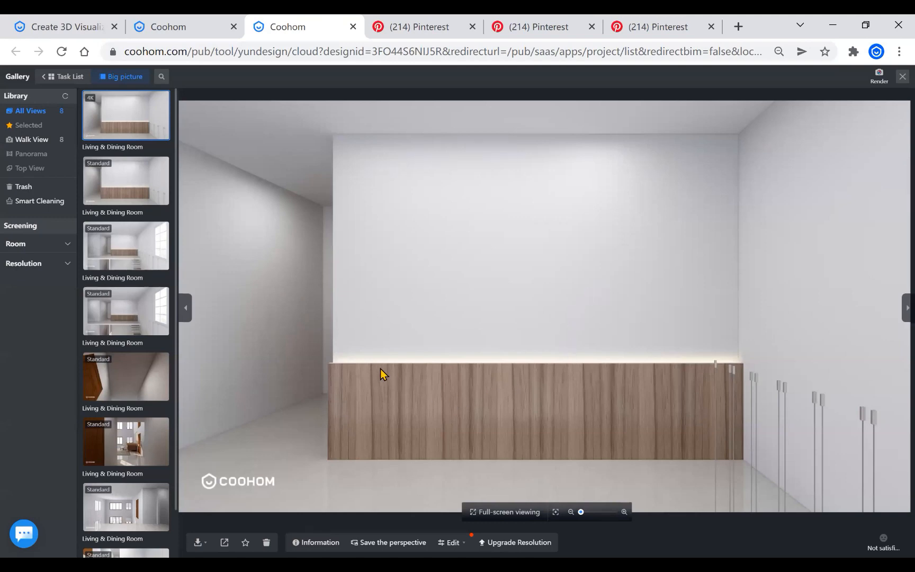
{"action": "mouse_move", "coordinate": [702, 383]}
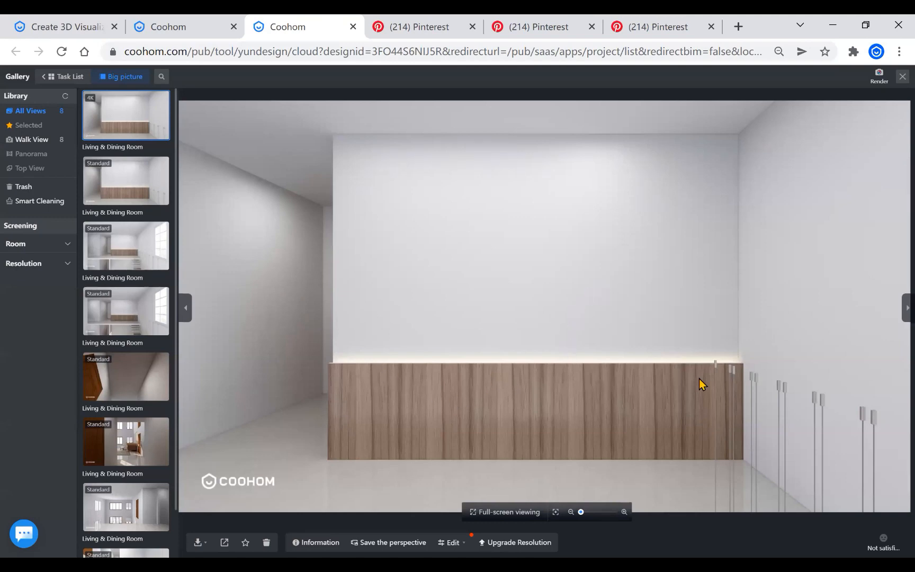
{"action": "mouse_move", "coordinate": [433, 402]}
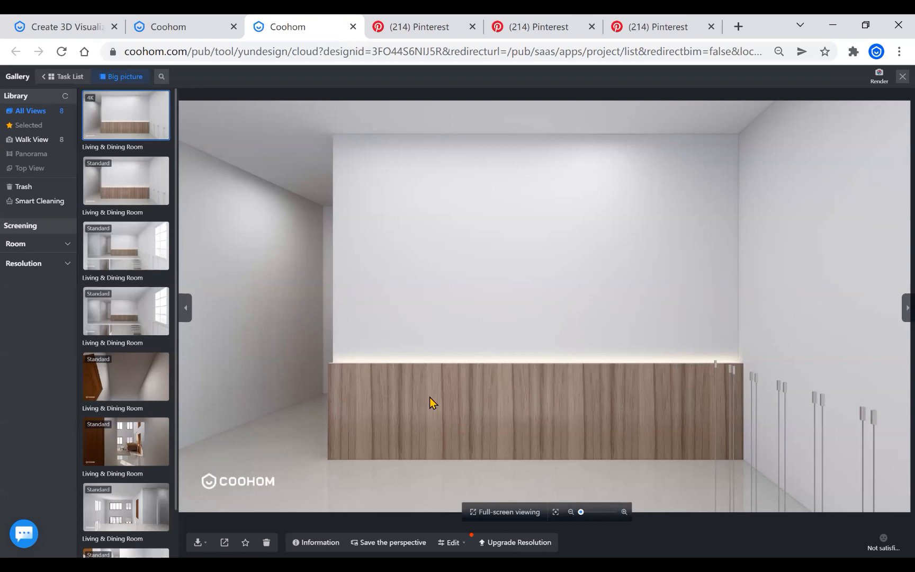
{"action": "mouse_move", "coordinate": [833, 212]}
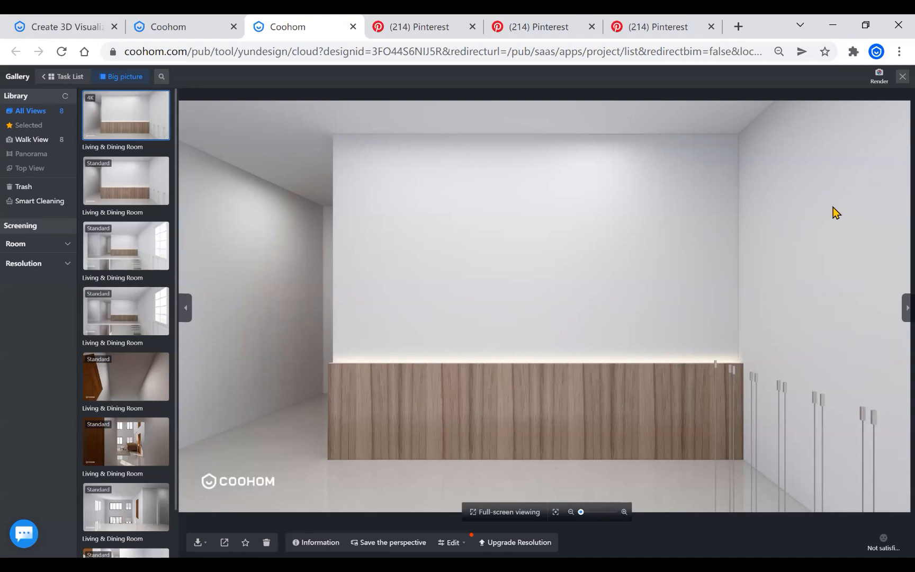
{"action": "mouse_move", "coordinate": [384, 395]}
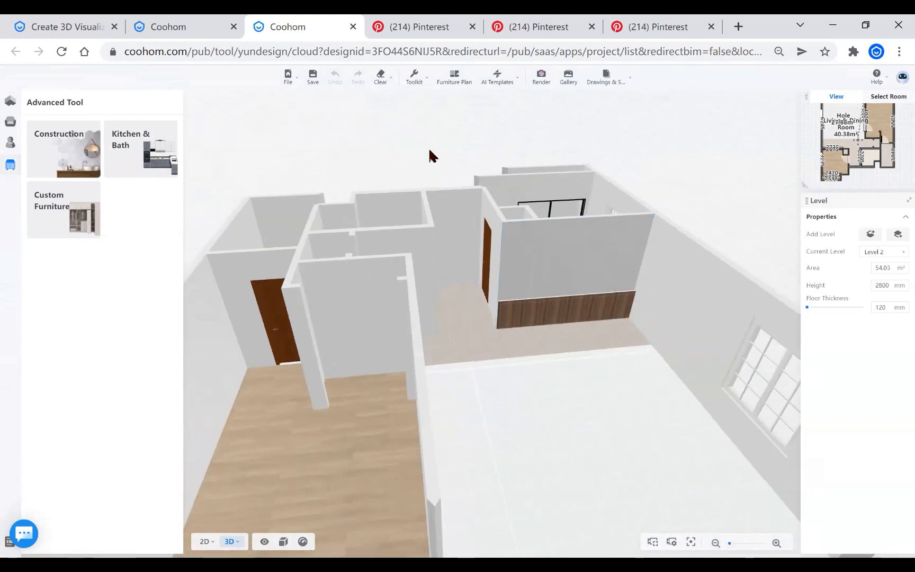
Launch the 3D editor for the apartment design via Edit.
{"action": "left_click", "coordinate": [583, 268]}
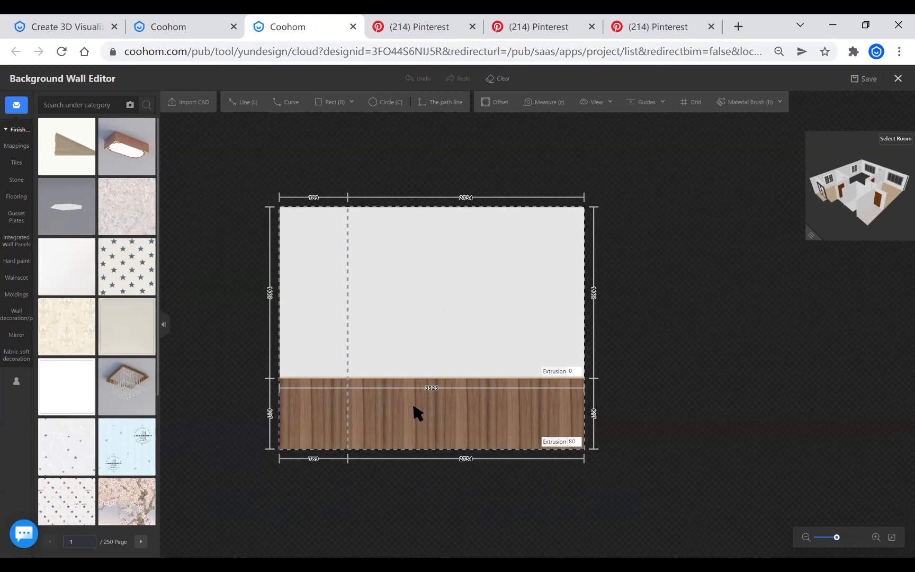
{"action": "mouse_move", "coordinate": [283, 379]}
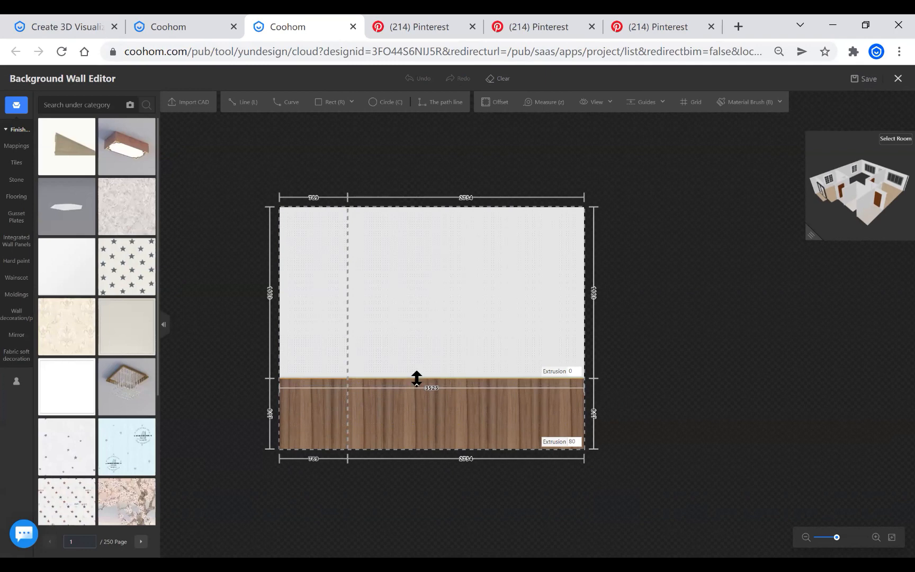
Select the panel's top-edge line and enable Light Trough and Light strip on it.
{"action": "left_click", "coordinate": [416, 382]}
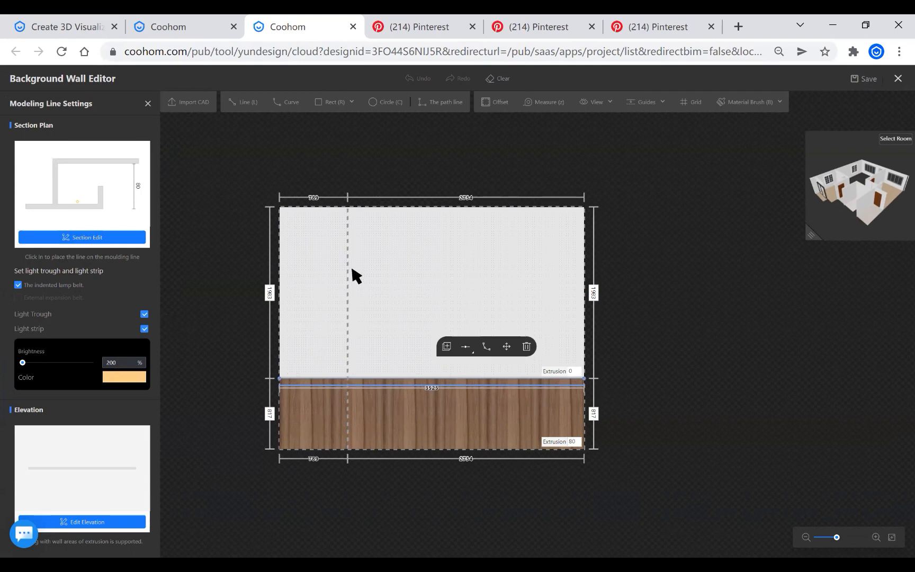
{"action": "left_click", "coordinate": [429, 299]}
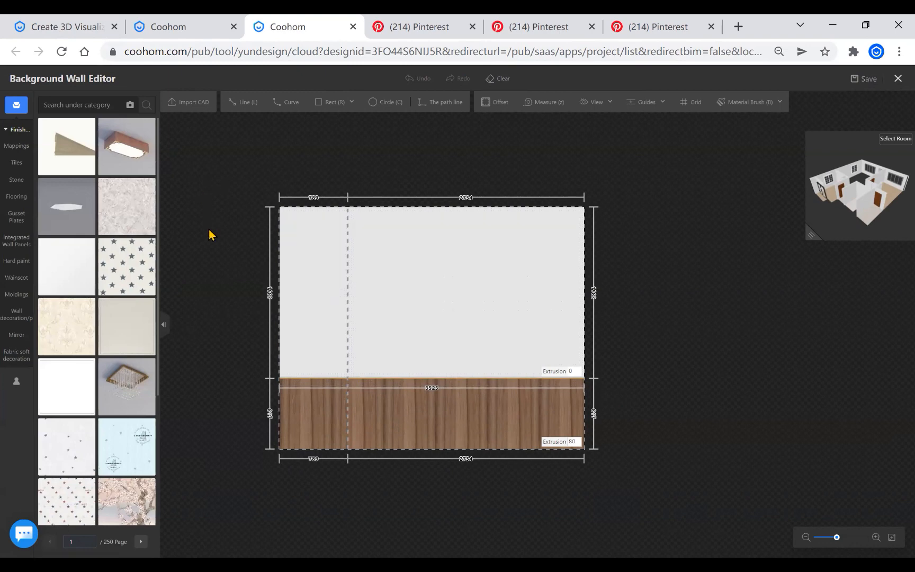
Save the background wall and head back toward the render gallery.
{"action": "left_click", "coordinate": [17, 180]}
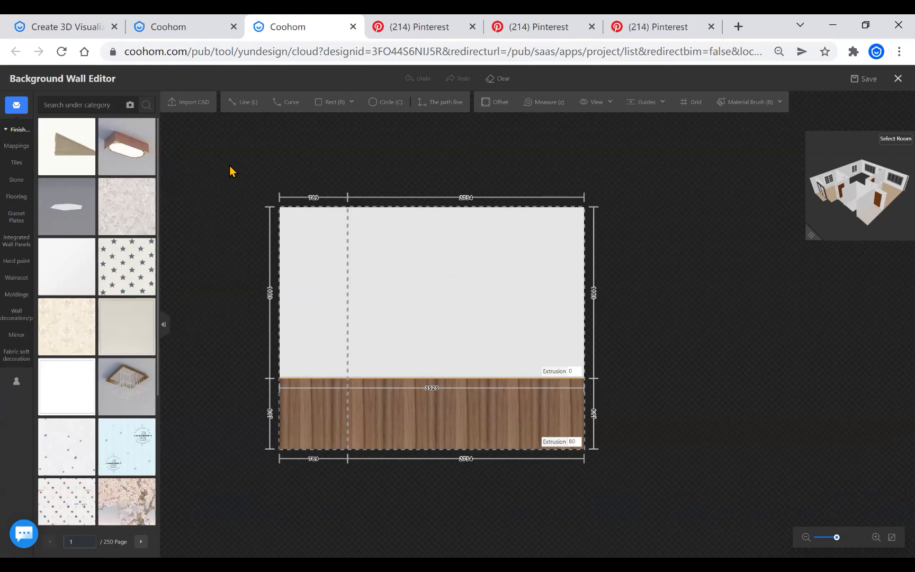
{"action": "mouse_move", "coordinate": [445, 402]}
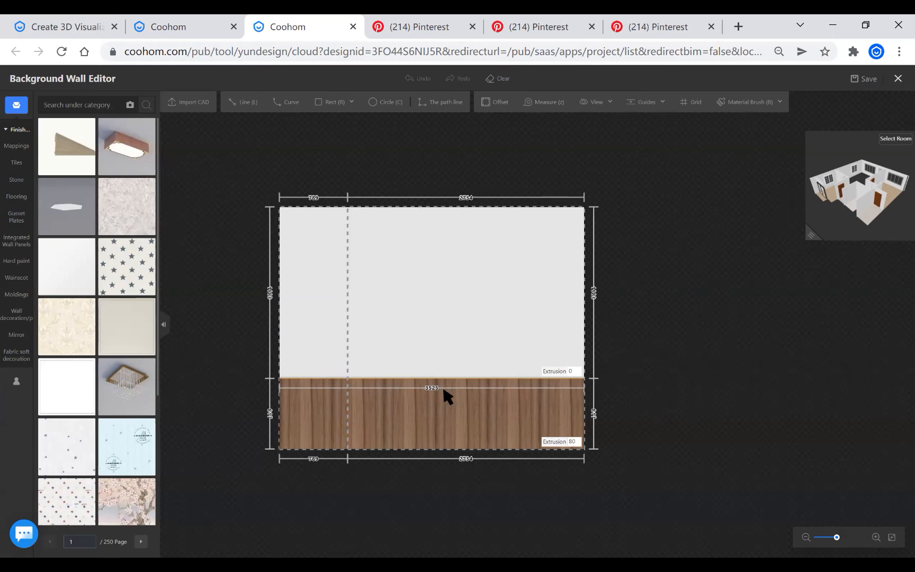
{"action": "mouse_move", "coordinate": [224, 358]}
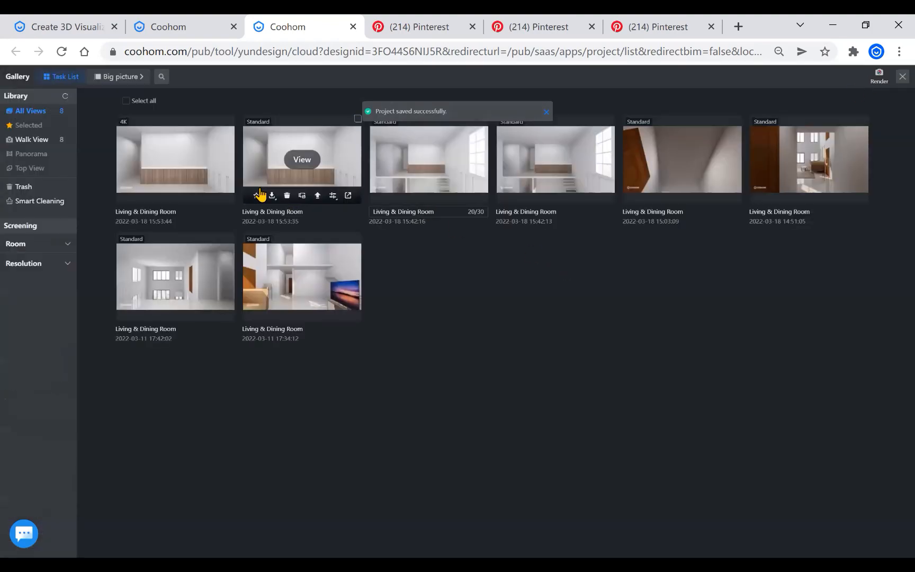
View the Living & Dining Room render in Big picture mode.
{"action": "left_click", "coordinate": [229, 121]}
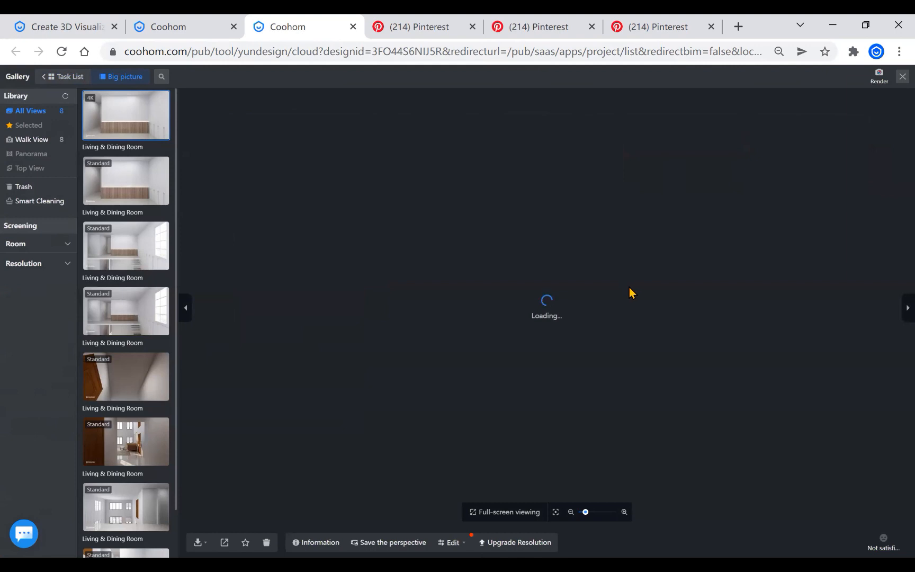
{"action": "mouse_move", "coordinate": [607, 222]}
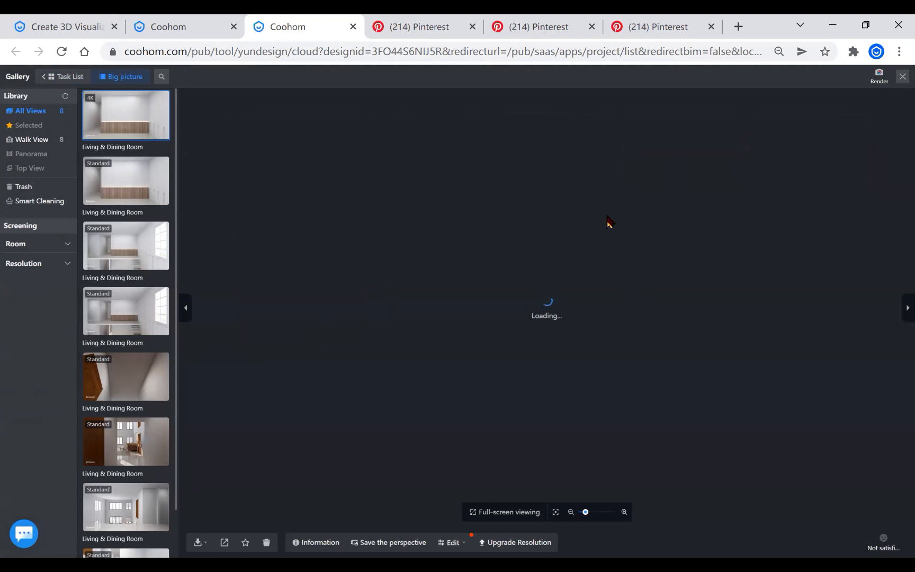
{"action": "mouse_move", "coordinate": [609, 256]}
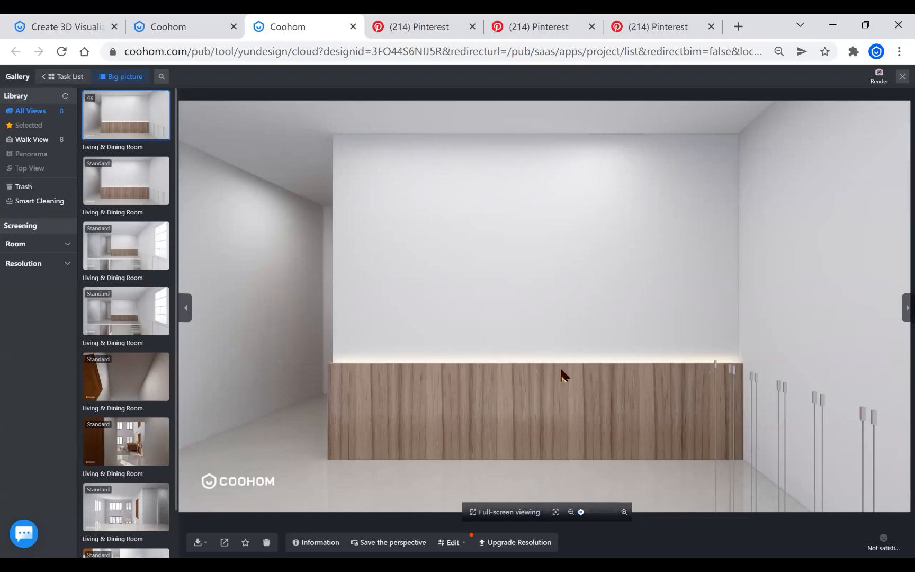
{"action": "mouse_move", "coordinate": [406, 366]}
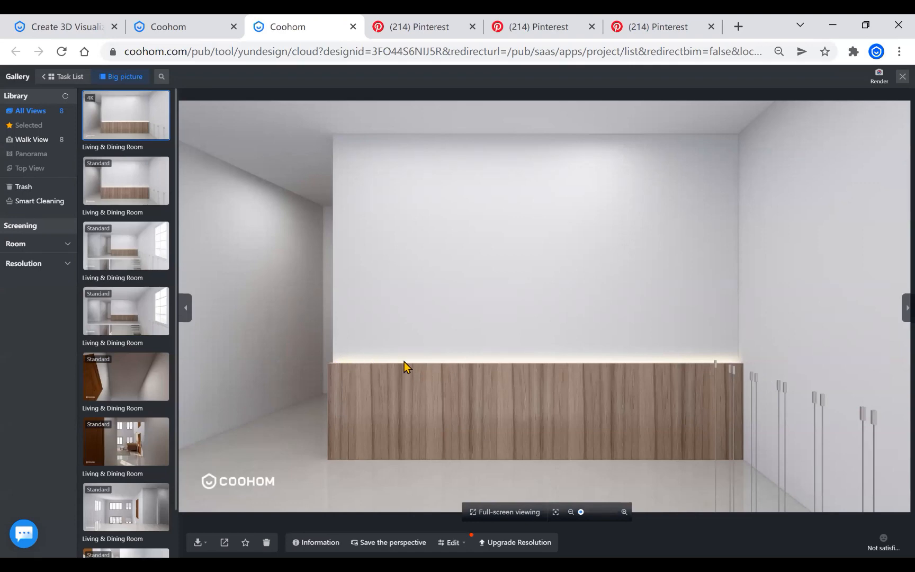
{"action": "mouse_move", "coordinate": [672, 212]}
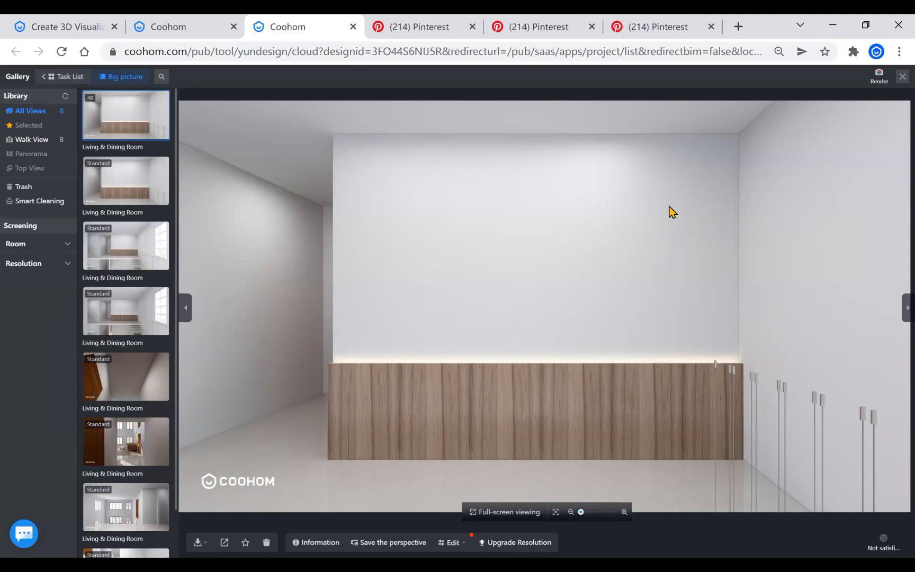
{"action": "mouse_move", "coordinate": [417, 346]}
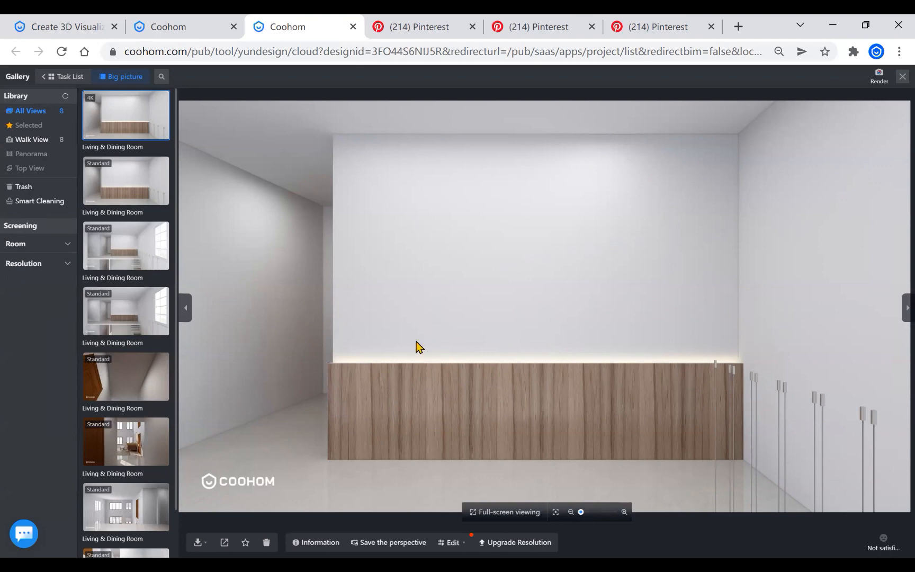
{"action": "mouse_move", "coordinate": [413, 323]}
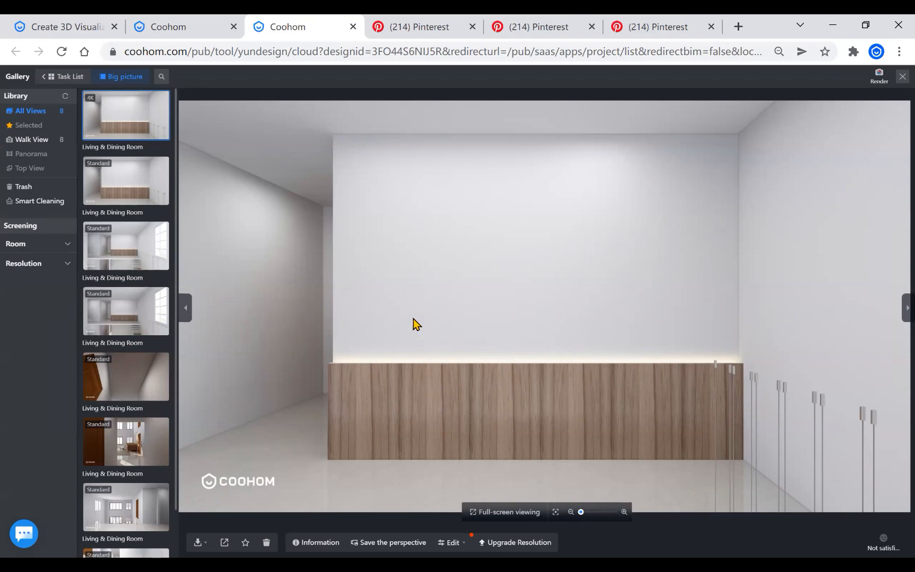
{"action": "mouse_move", "coordinate": [546, 383]}
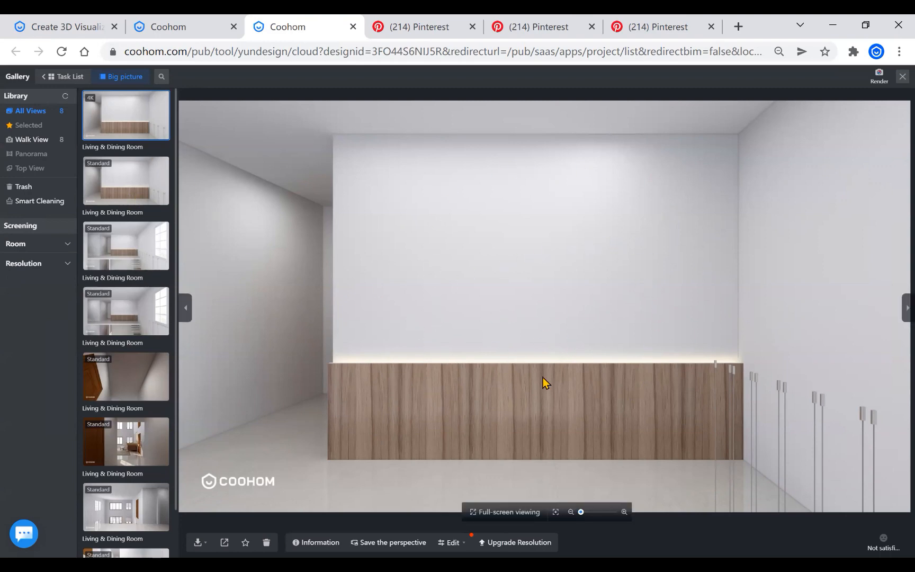